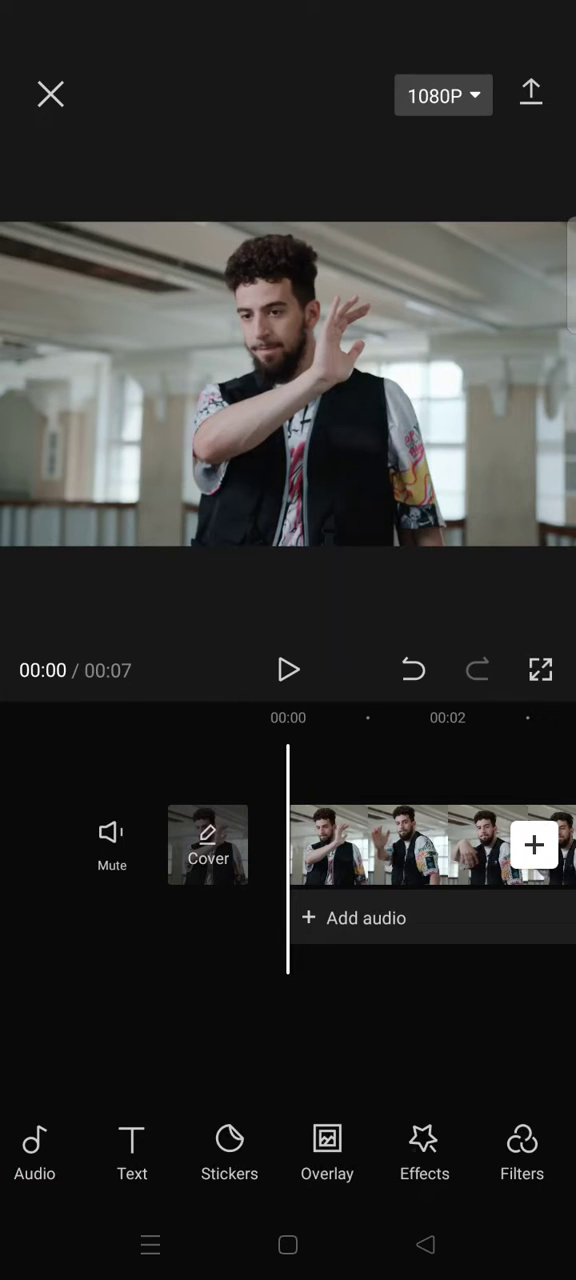
# Browse the video effects library to the Retro category, scrolling down to Retro Blue
pyautogui.click(424, 1150)
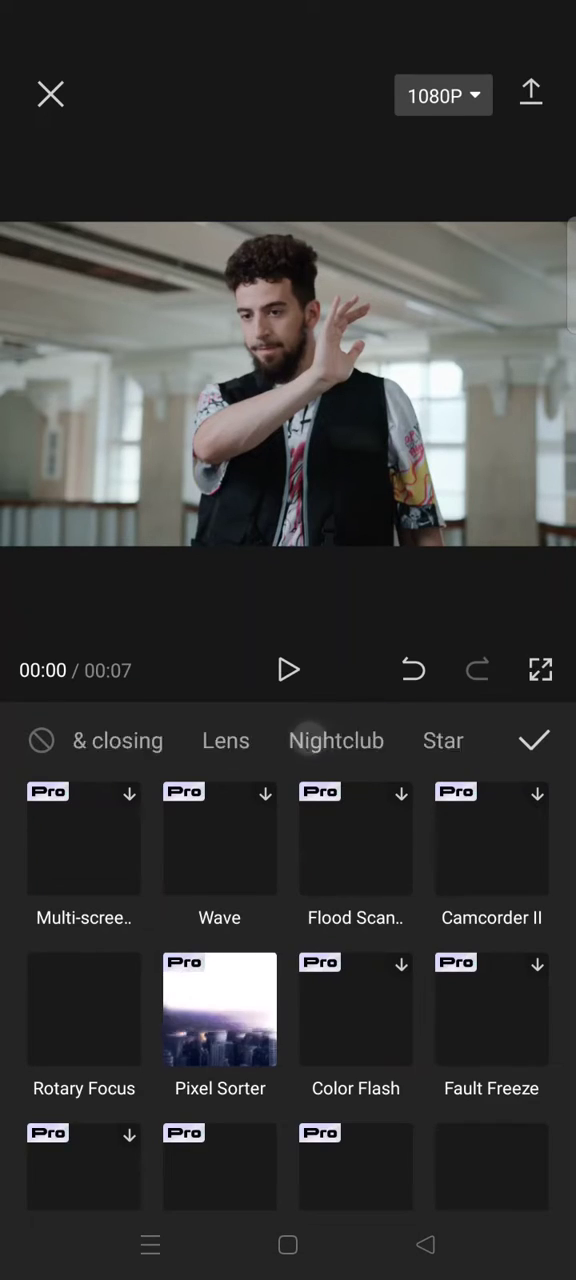
pyautogui.hscroll(-3)
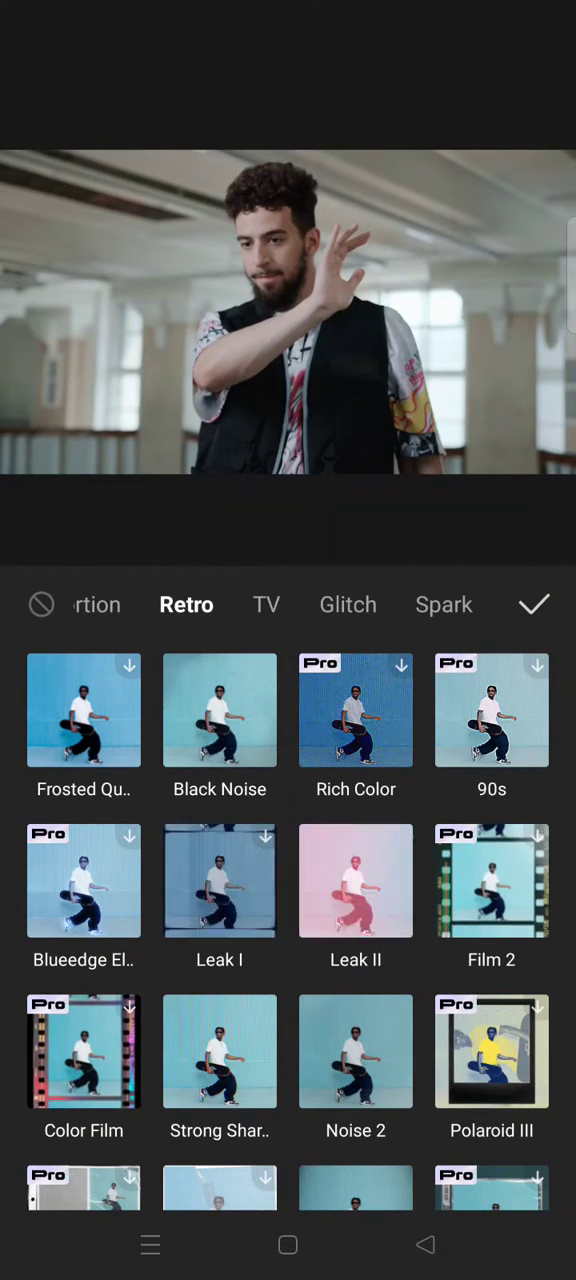
pyautogui.scroll(-3)
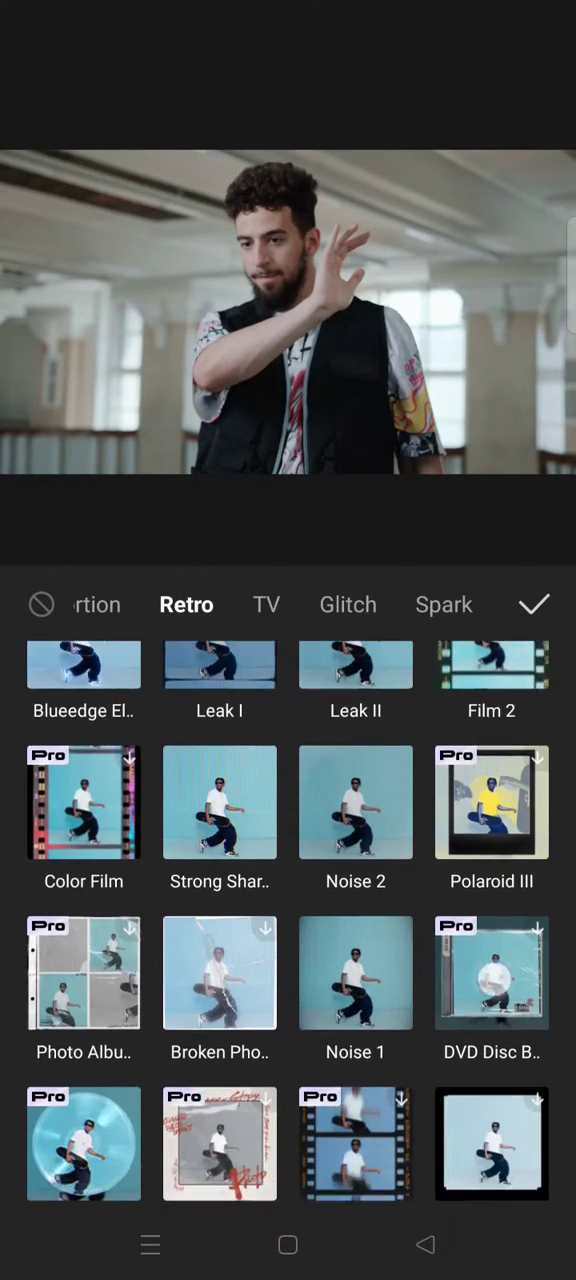
pyautogui.scroll(-3)
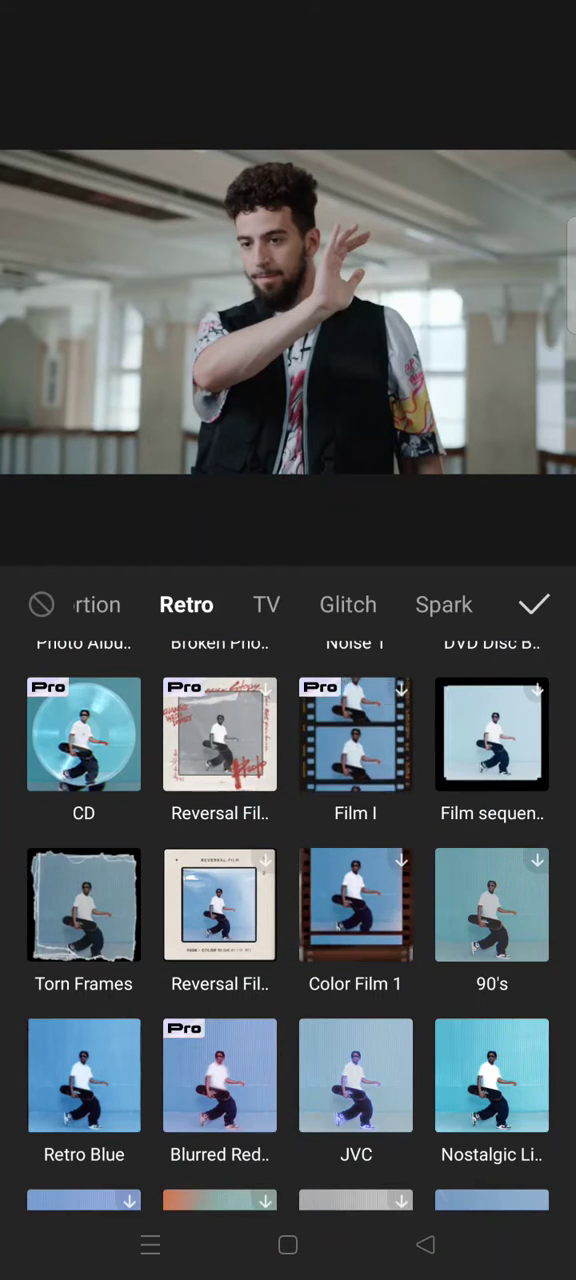
# Apply Retro Blue to the dance clip with its Glow set to 86
pyautogui.click(84, 1075)
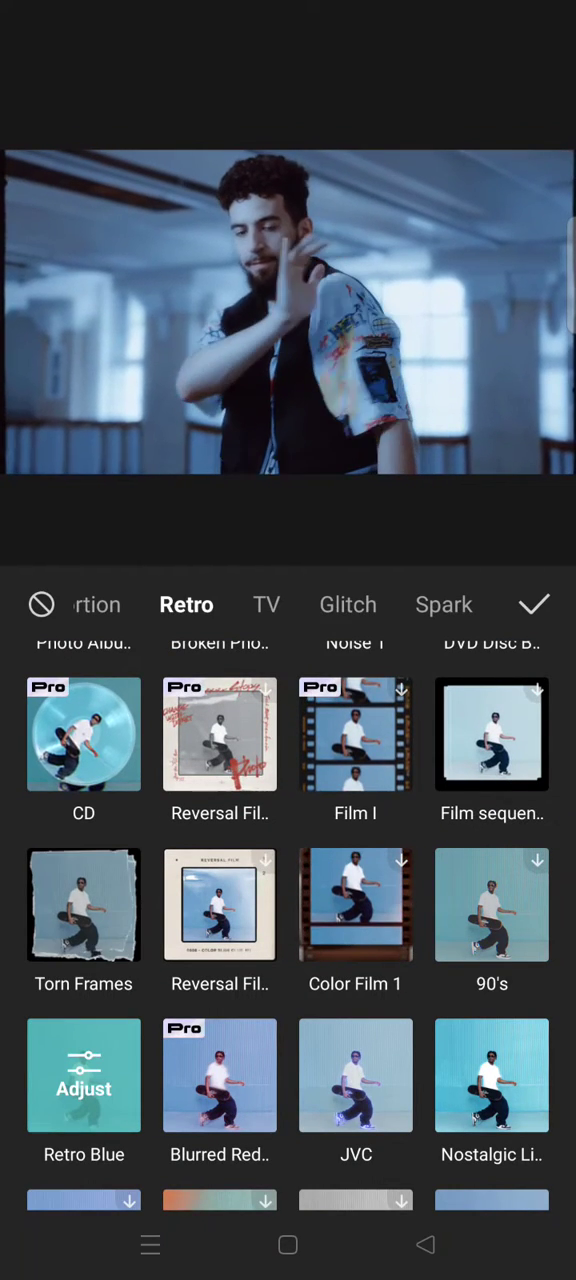
pyautogui.click(84, 1075)
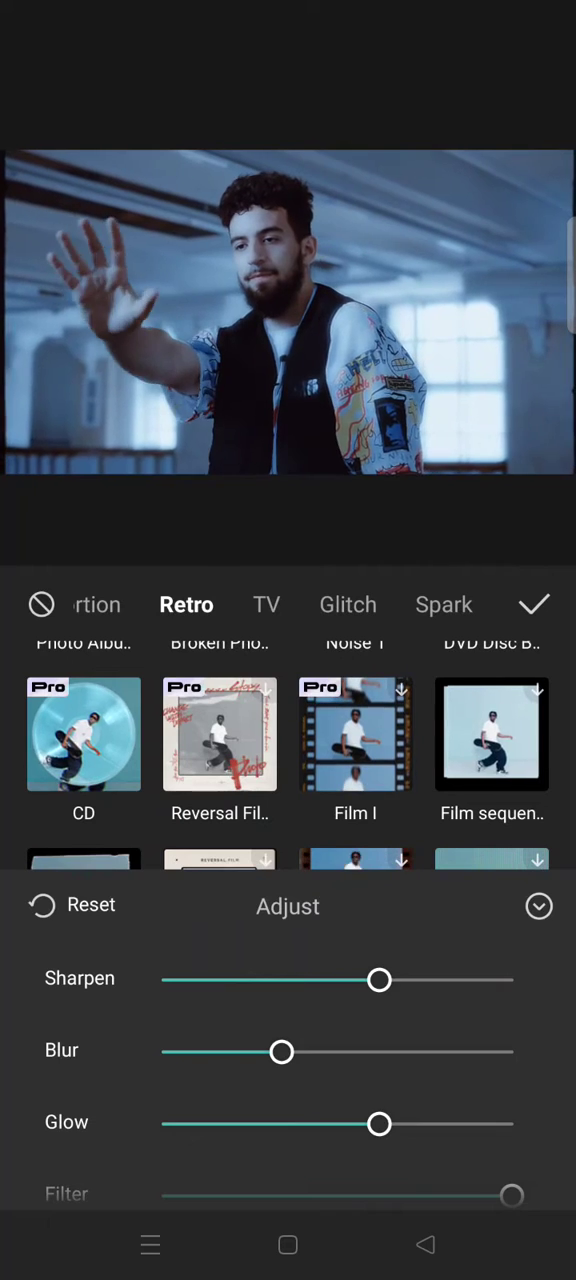
pyautogui.moveTo(379, 1124); pyautogui.dragTo(400, 1124)
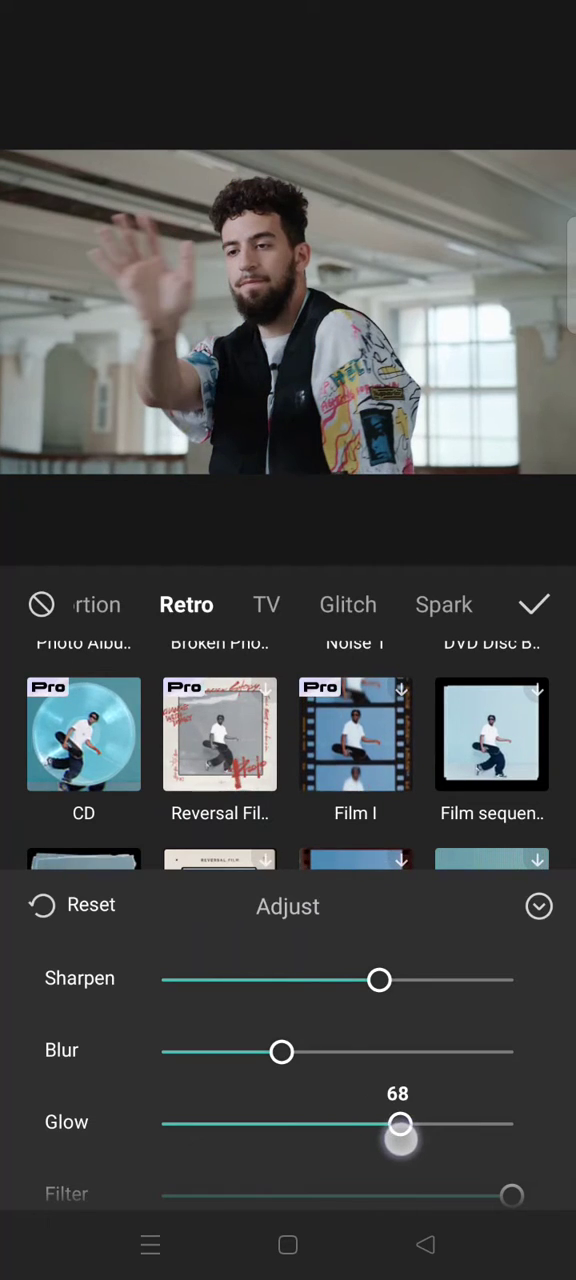
pyautogui.moveTo(399, 1123); pyautogui.dragTo(451, 1123)
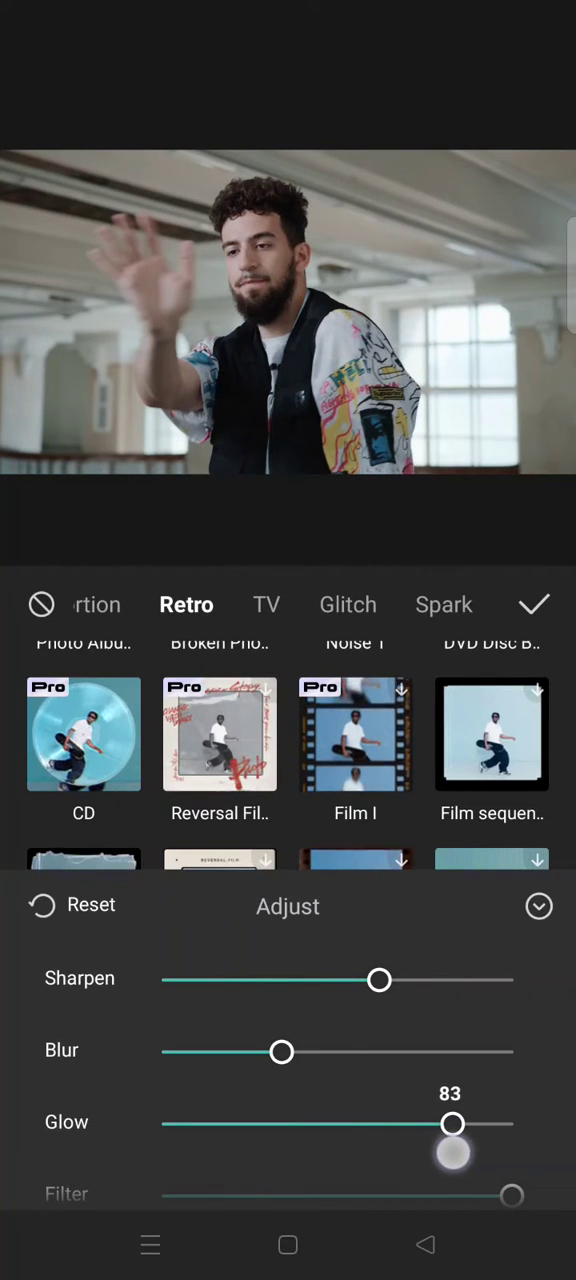
pyautogui.moveTo(452, 1124); pyautogui.dragTo(463, 1124)
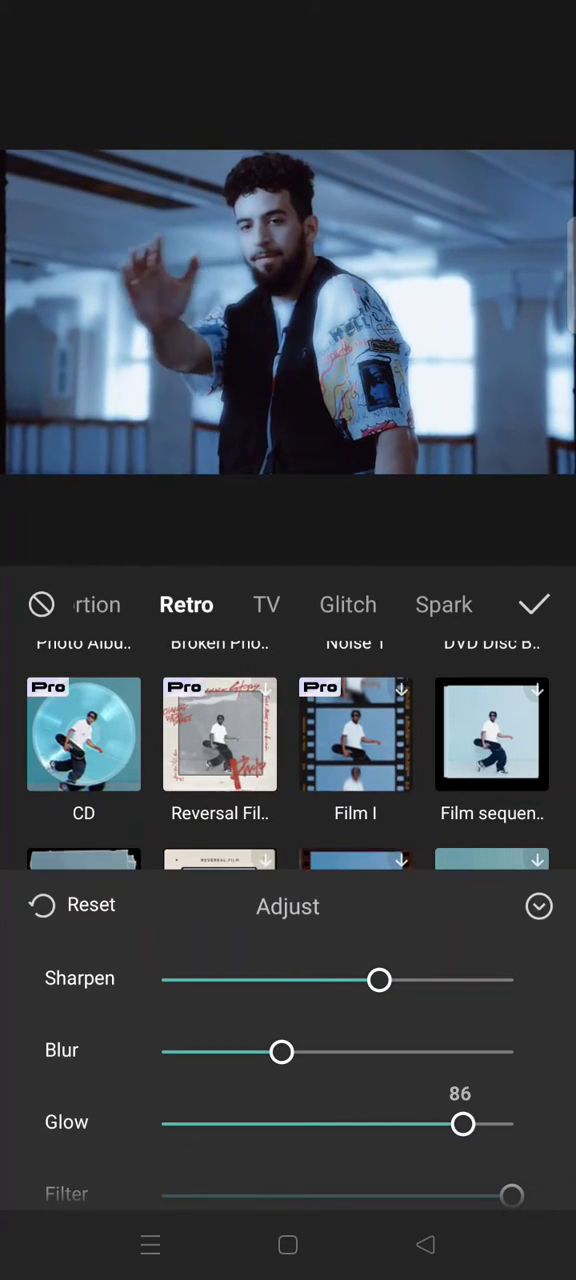
pyautogui.click(534, 604)
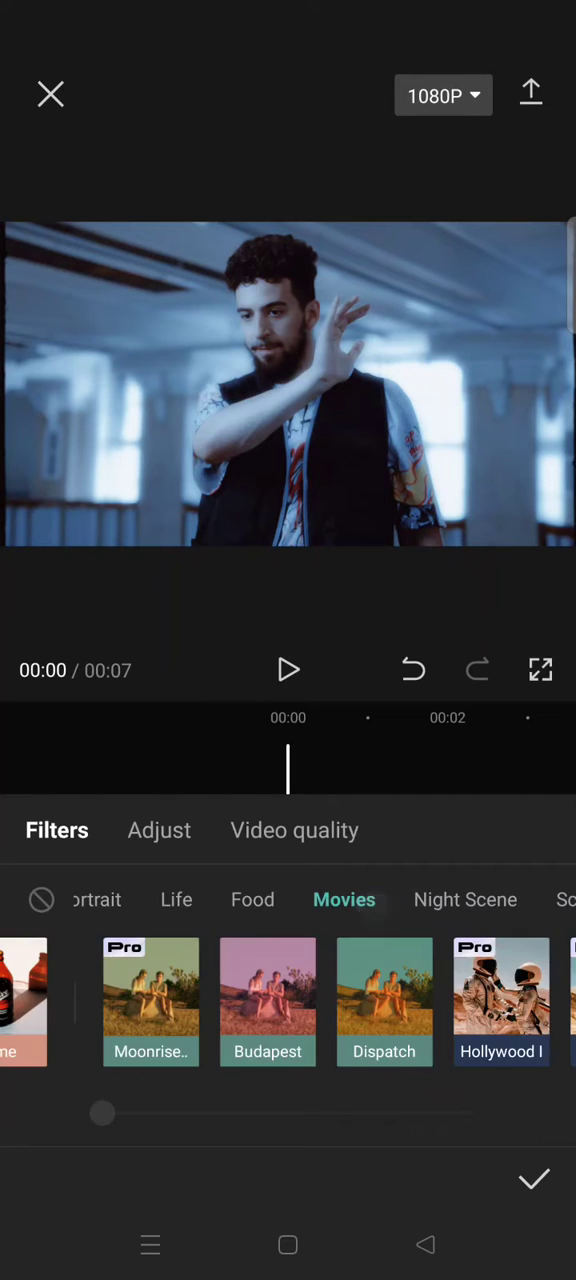
# Apply the Green Orange movie filter at strength 85, then switch to Adjust
pyautogui.hscroll(-3)
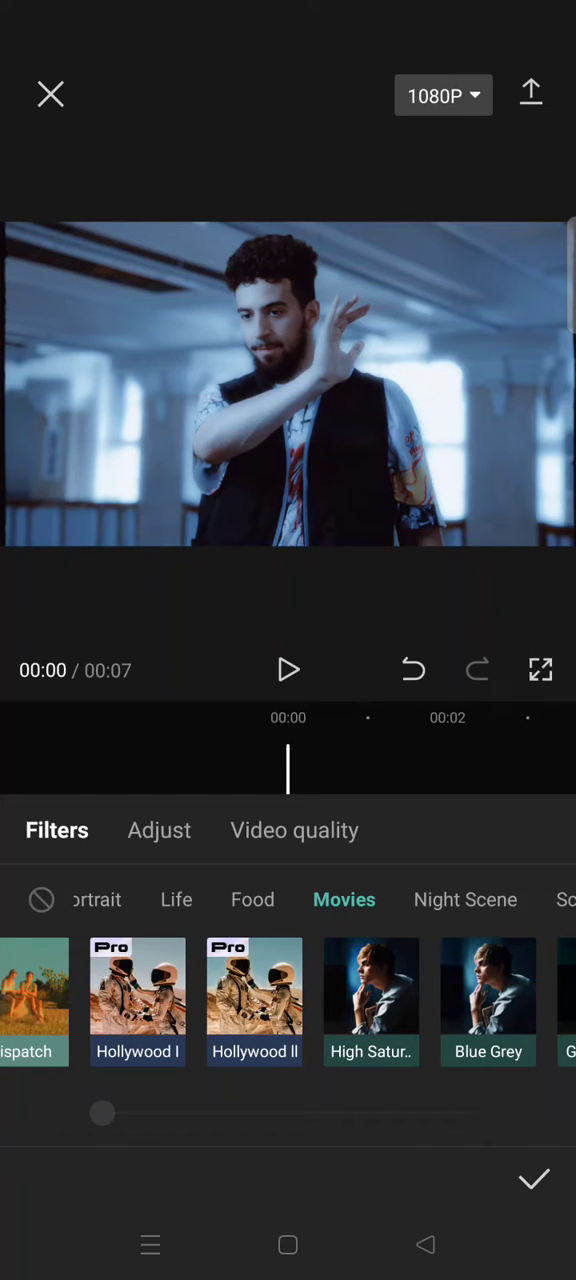
pyautogui.click(267, 987)
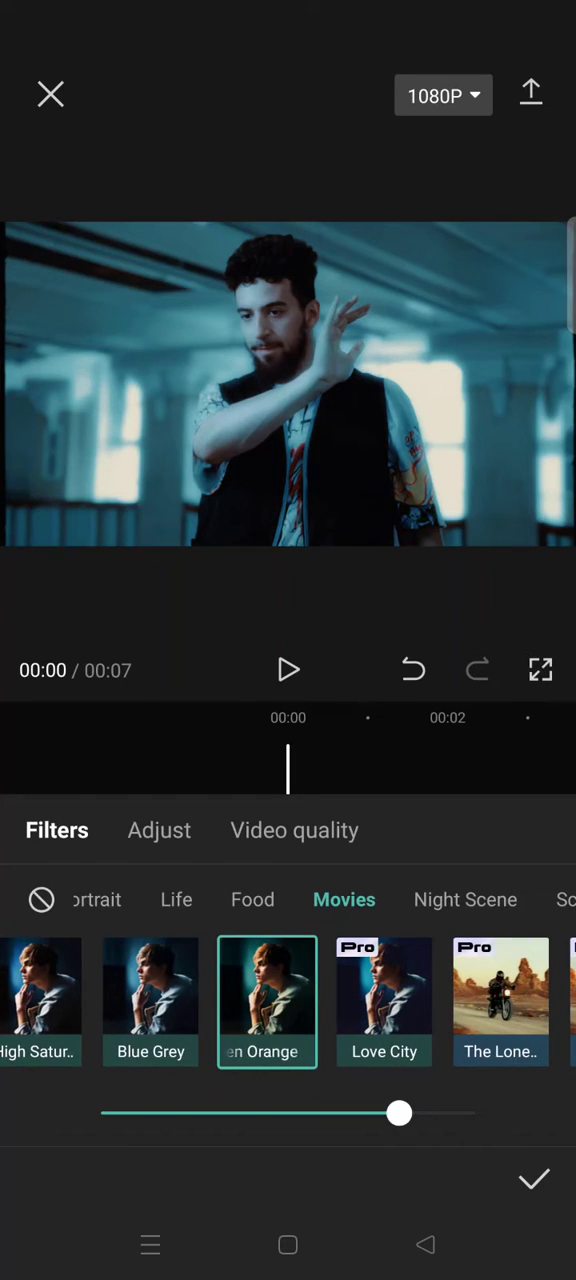
pyautogui.moveTo(398, 1113); pyautogui.dragTo(390, 1113)
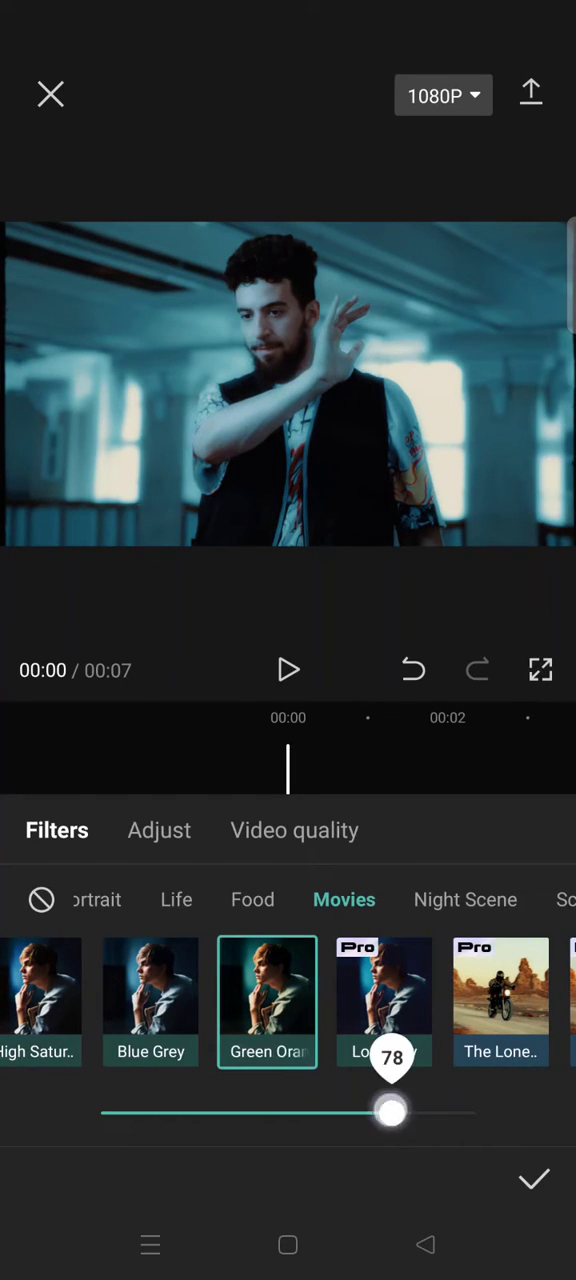
pyautogui.moveTo(390, 1112); pyautogui.dragTo(414, 1112)
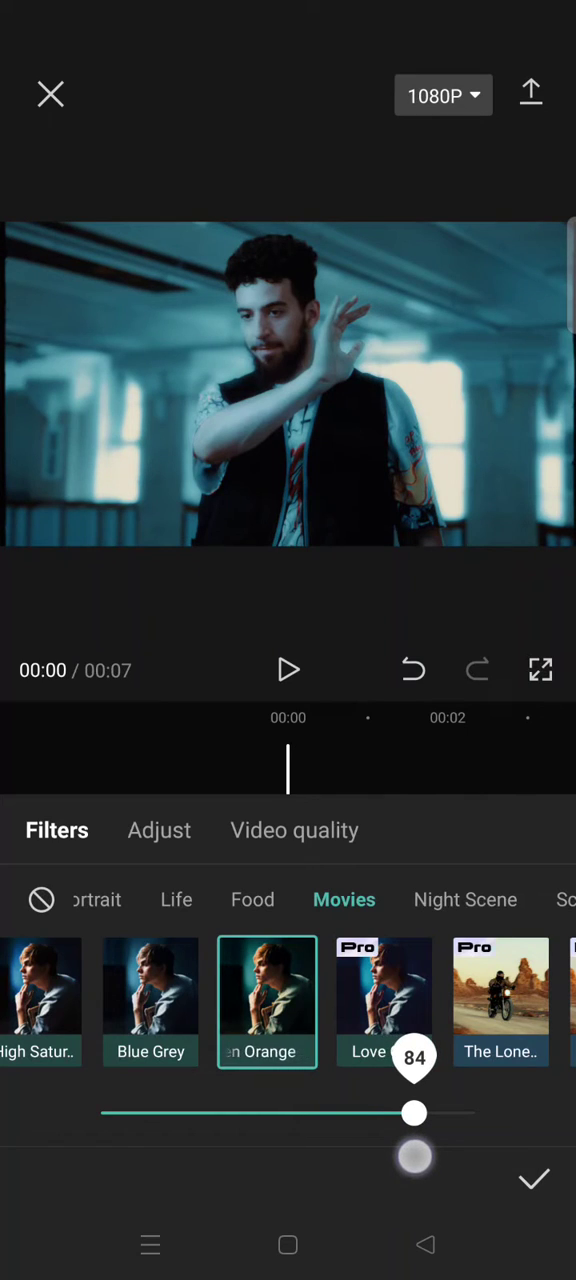
pyautogui.moveTo(414, 1113); pyautogui.dragTo(418, 1113)
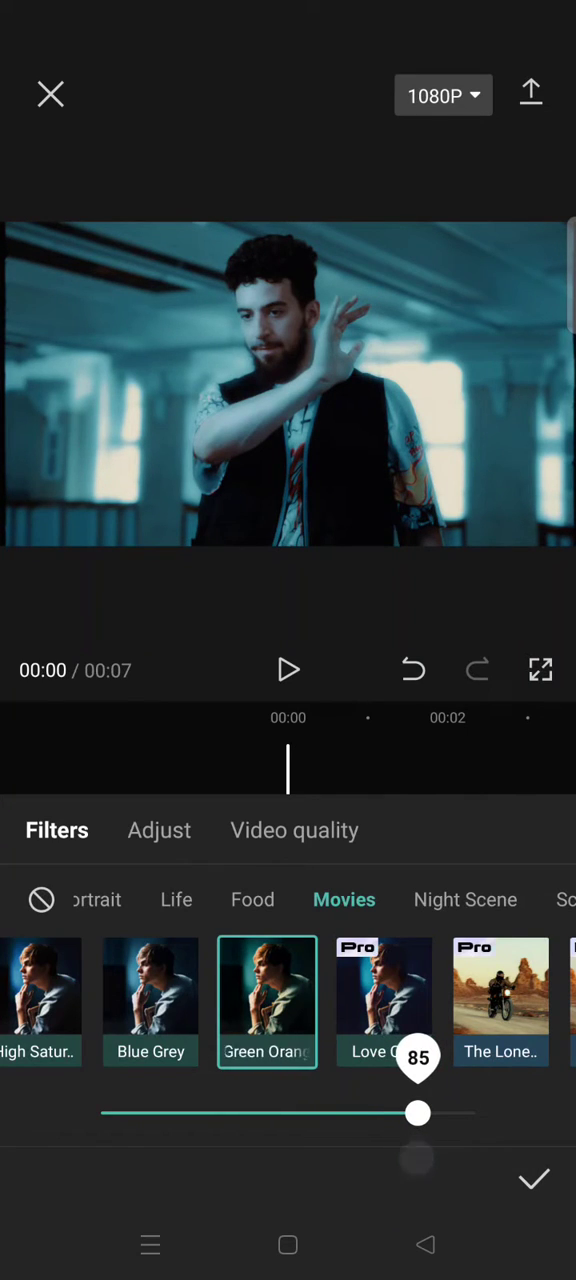
pyautogui.click(158, 830)
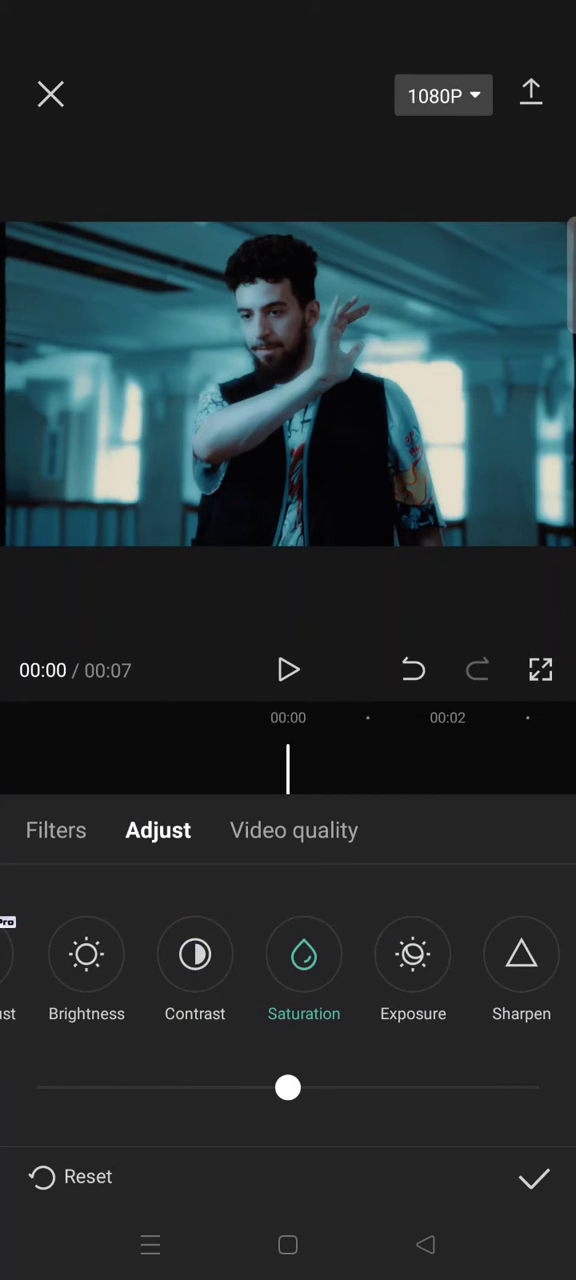
# Set the clip's Saturation slider to about -4
pyautogui.moveTo(288, 1088); pyautogui.dragTo(333, 1088)
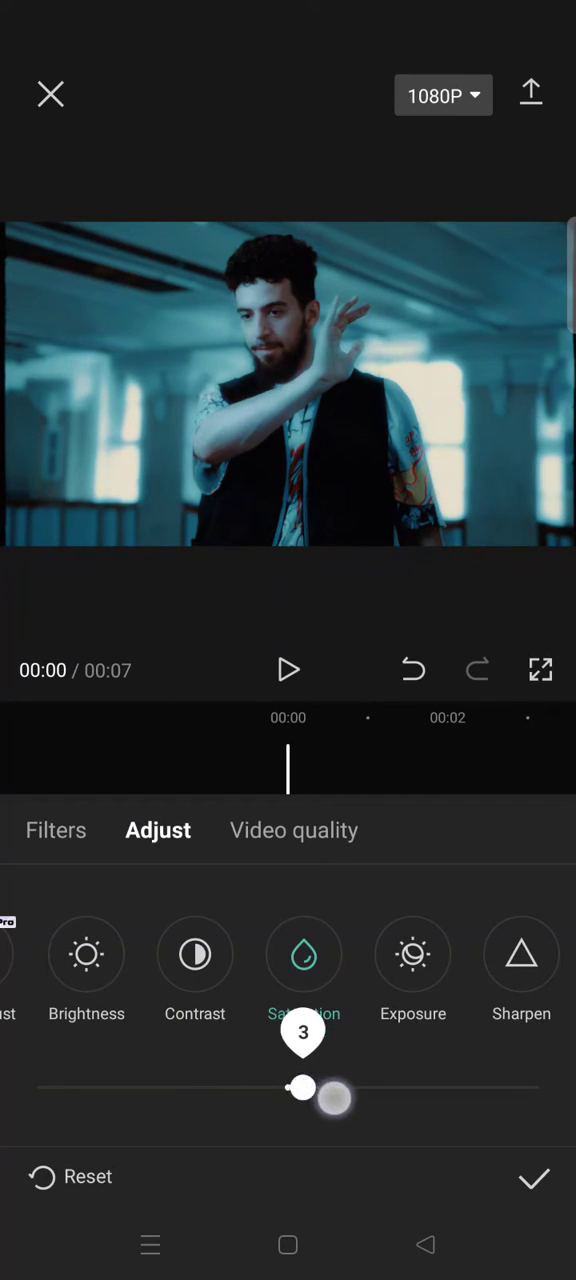
pyautogui.moveTo(303, 1088); pyautogui.dragTo(268, 1088)
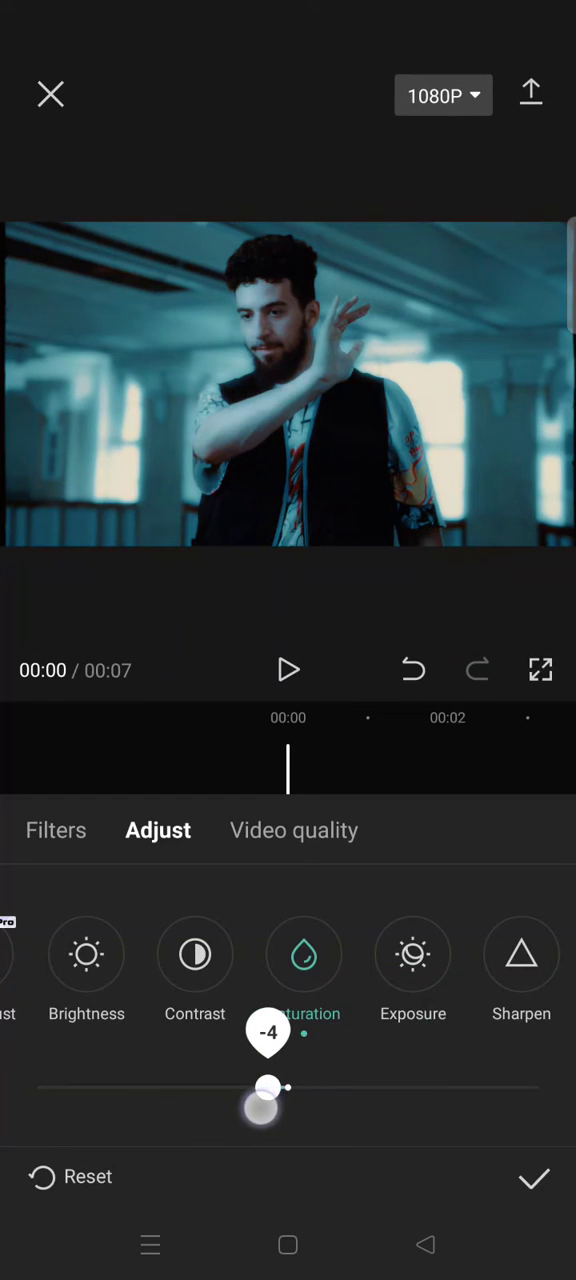
pyautogui.moveTo(268, 1088); pyautogui.dragTo(337, 1088)
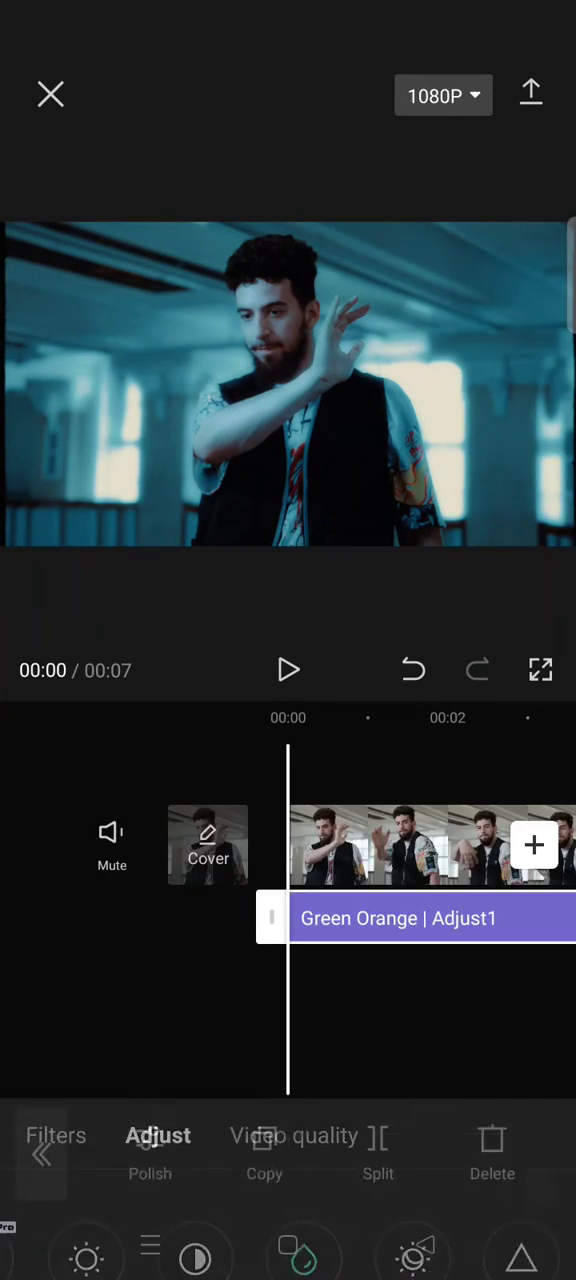
# Play the graded dance clip through to its seven-second end
pyautogui.click(288, 670)
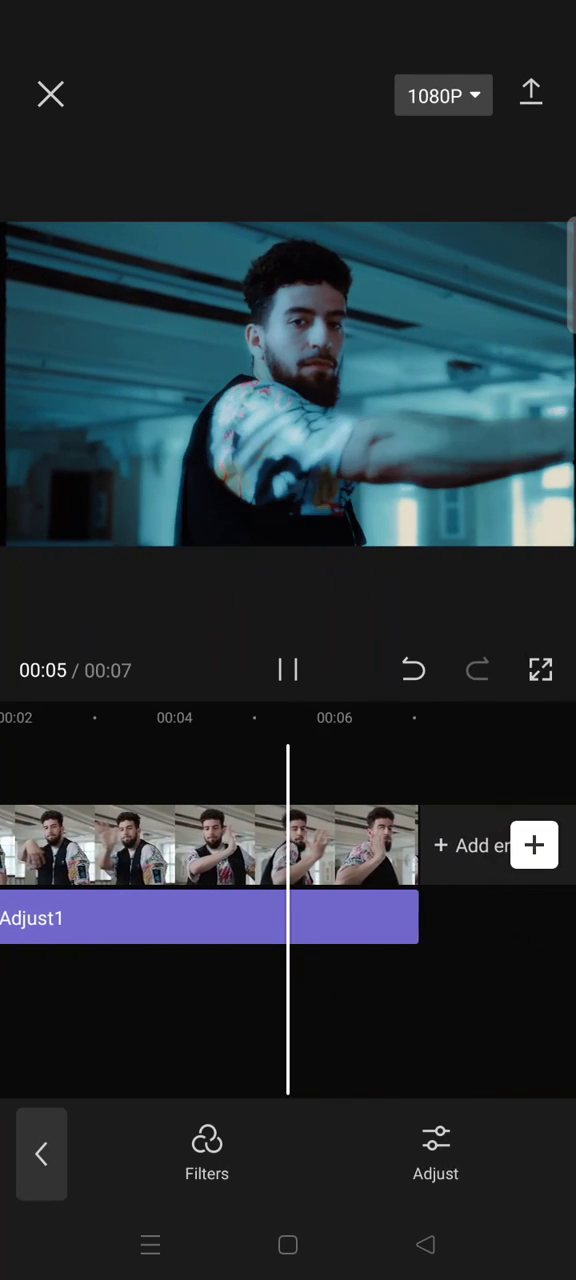
pyautogui.click(288, 670)
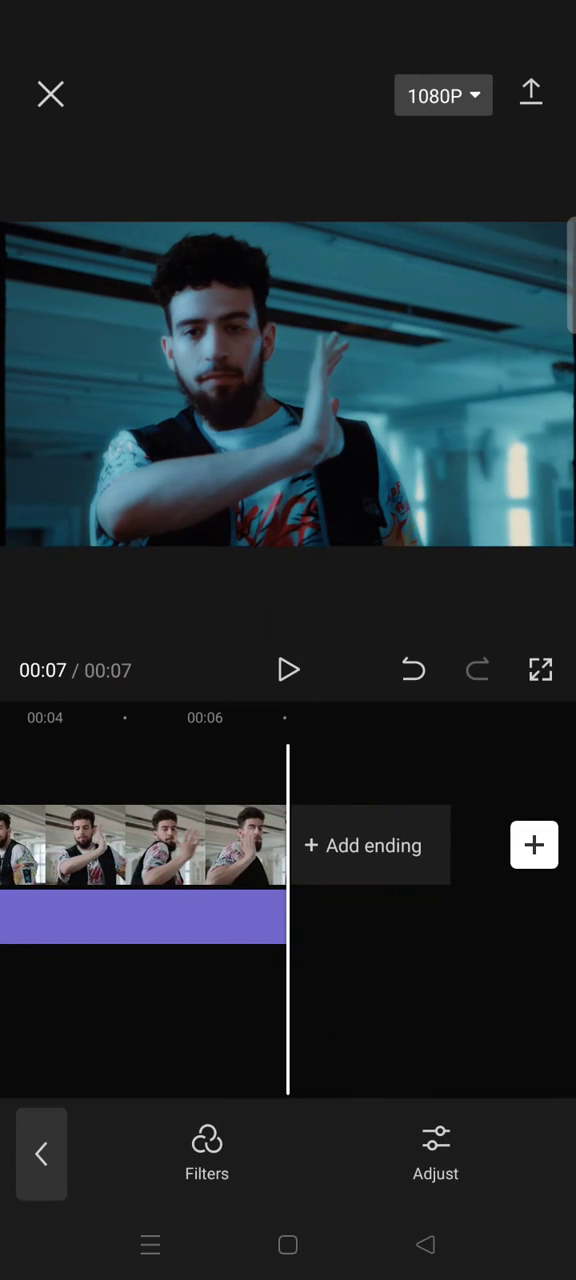